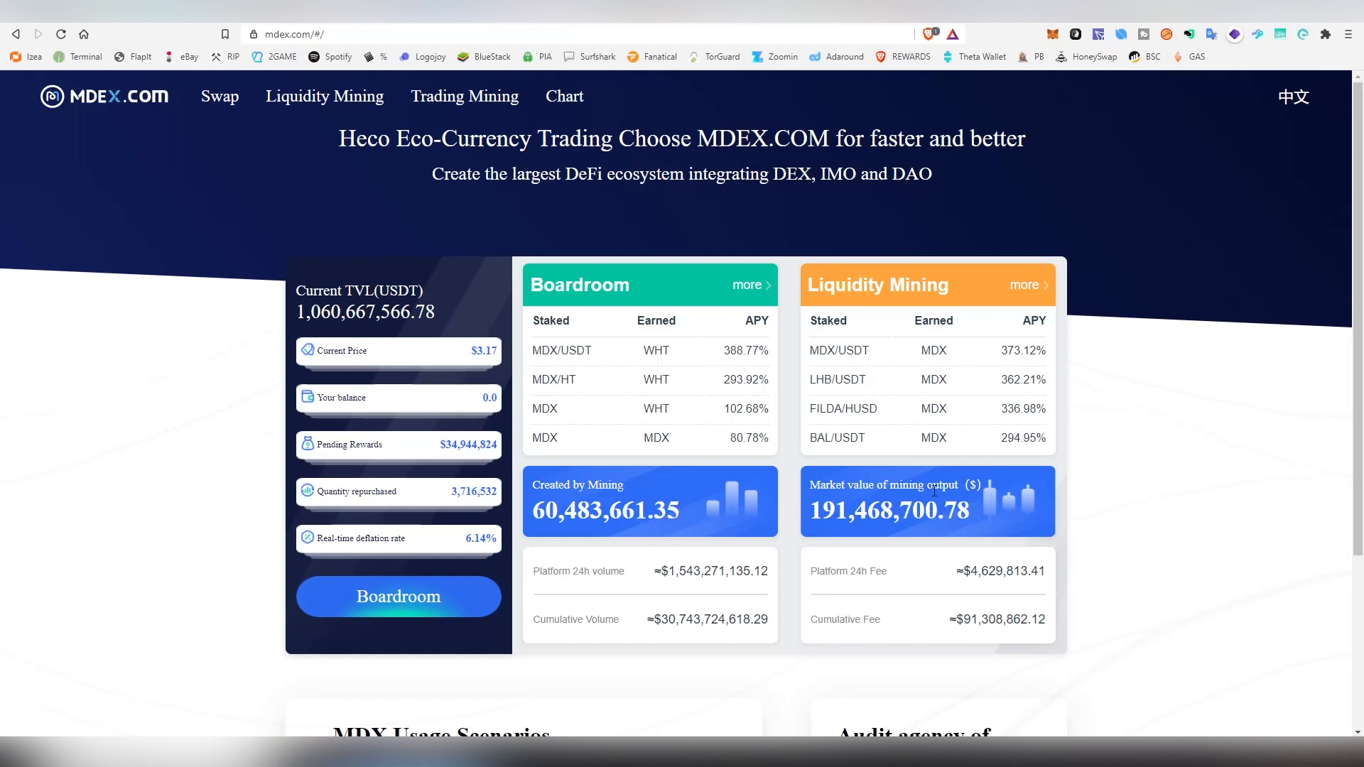
Step: Scroll down through the Trading Mining reward pool cards
{"action": "scroll", "scroll_direction": "down", "scroll_amount": 3}
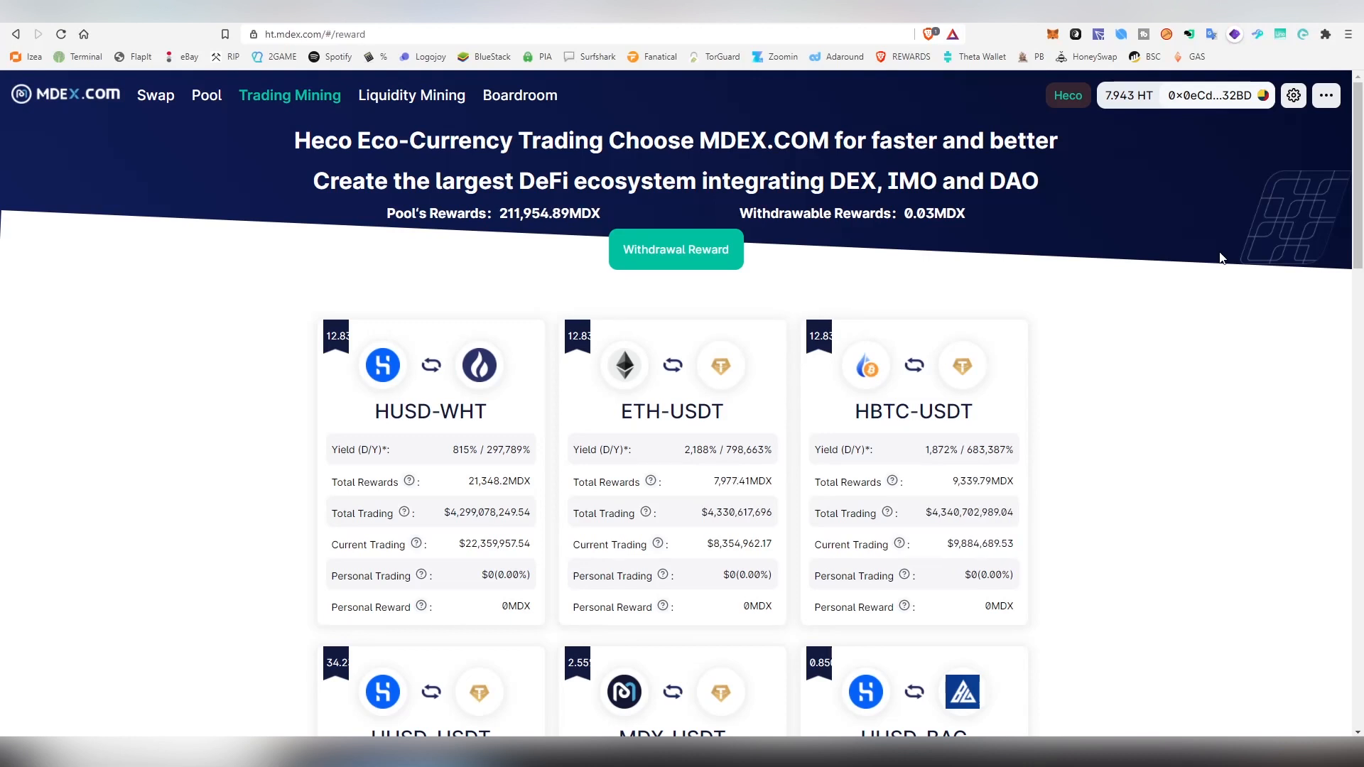
{"action": "scroll", "scroll_direction": "down", "scroll_amount": 3}
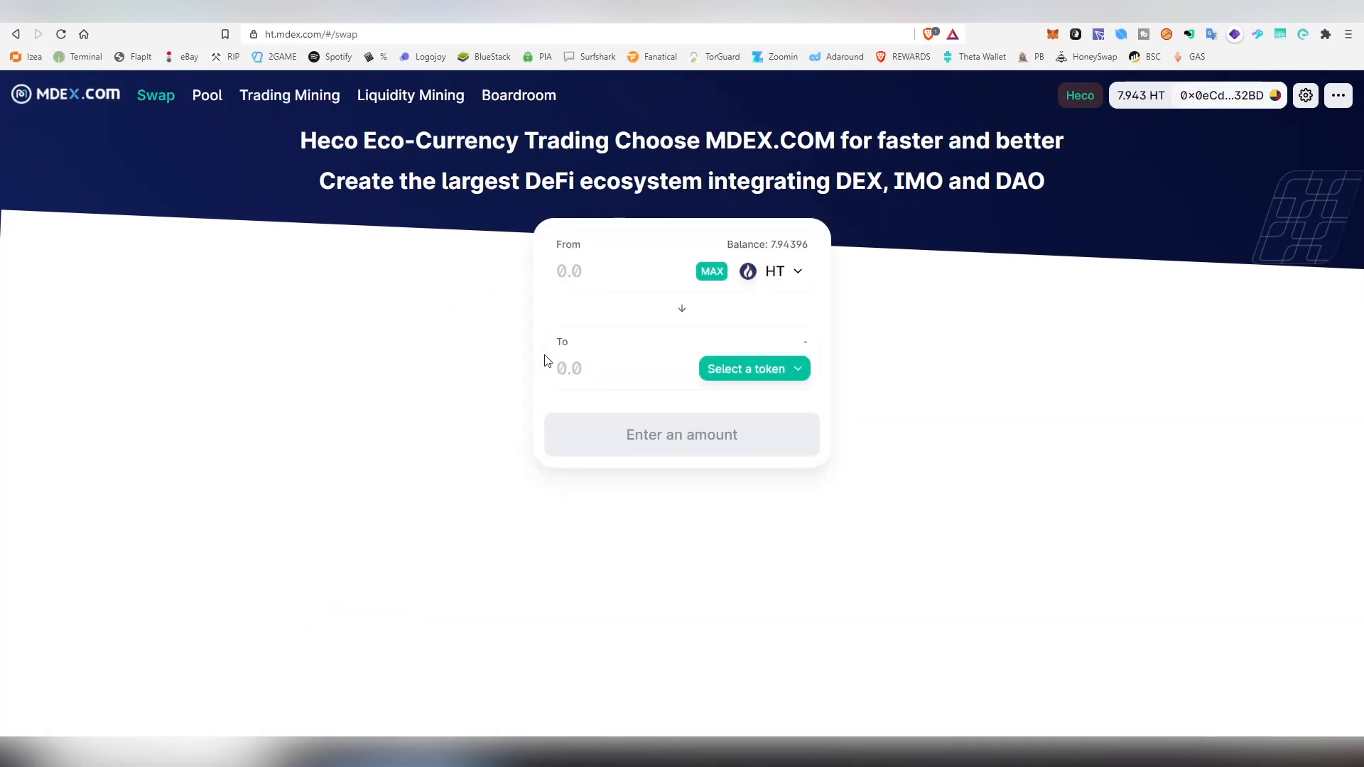
{"action": "mouse_move", "coordinate": [965, 373]}
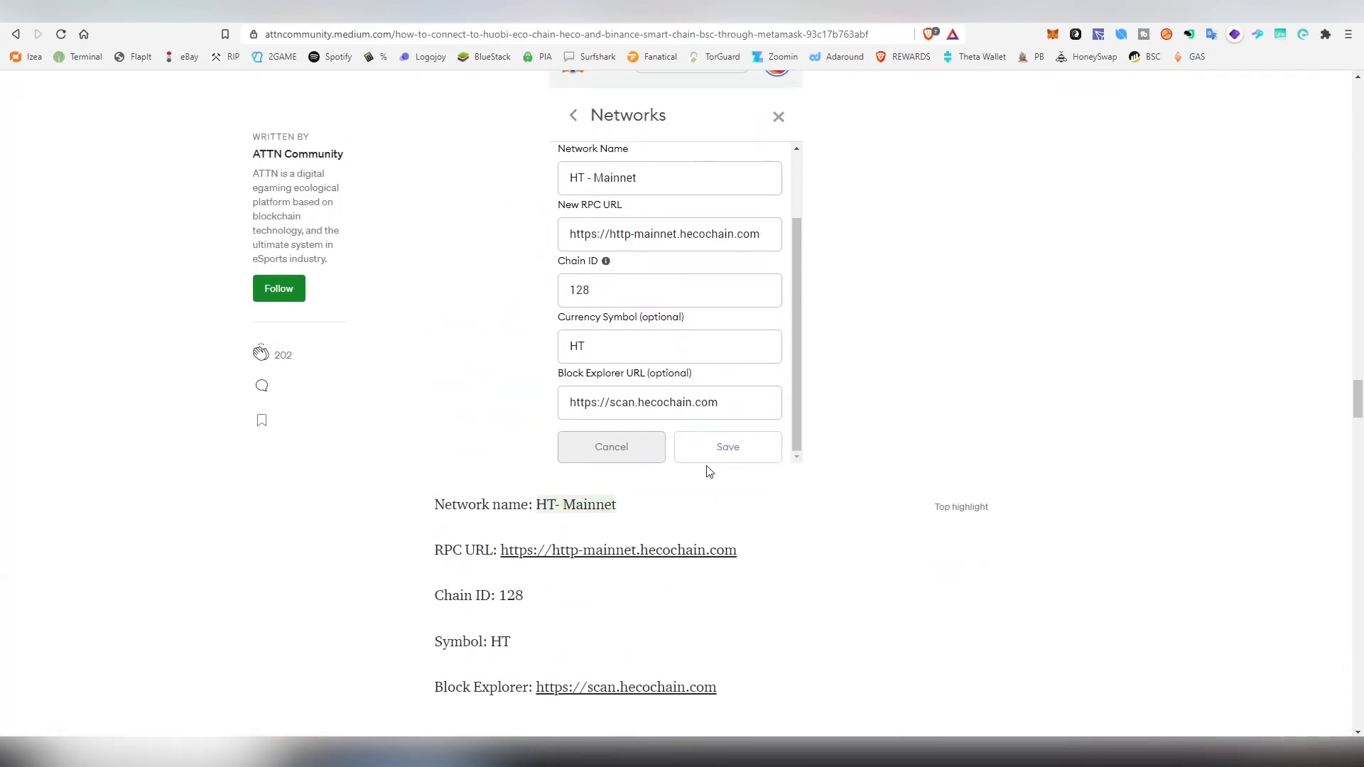
{"action": "mouse_move", "coordinate": [739, 459]}
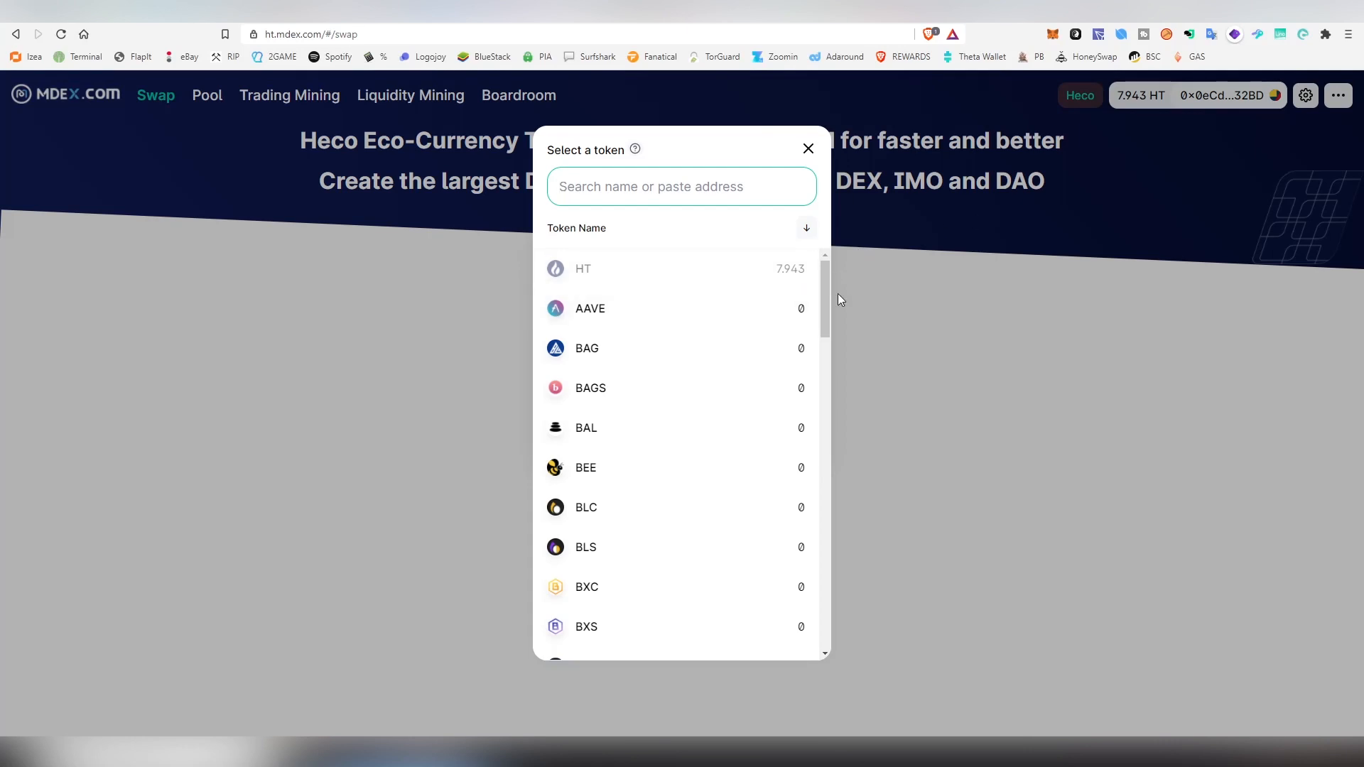
Step: Dismiss the token list, leaving HT (7.94396 balance) on the receiving side of the swap
{"action": "left_click", "coordinate": [807, 148]}
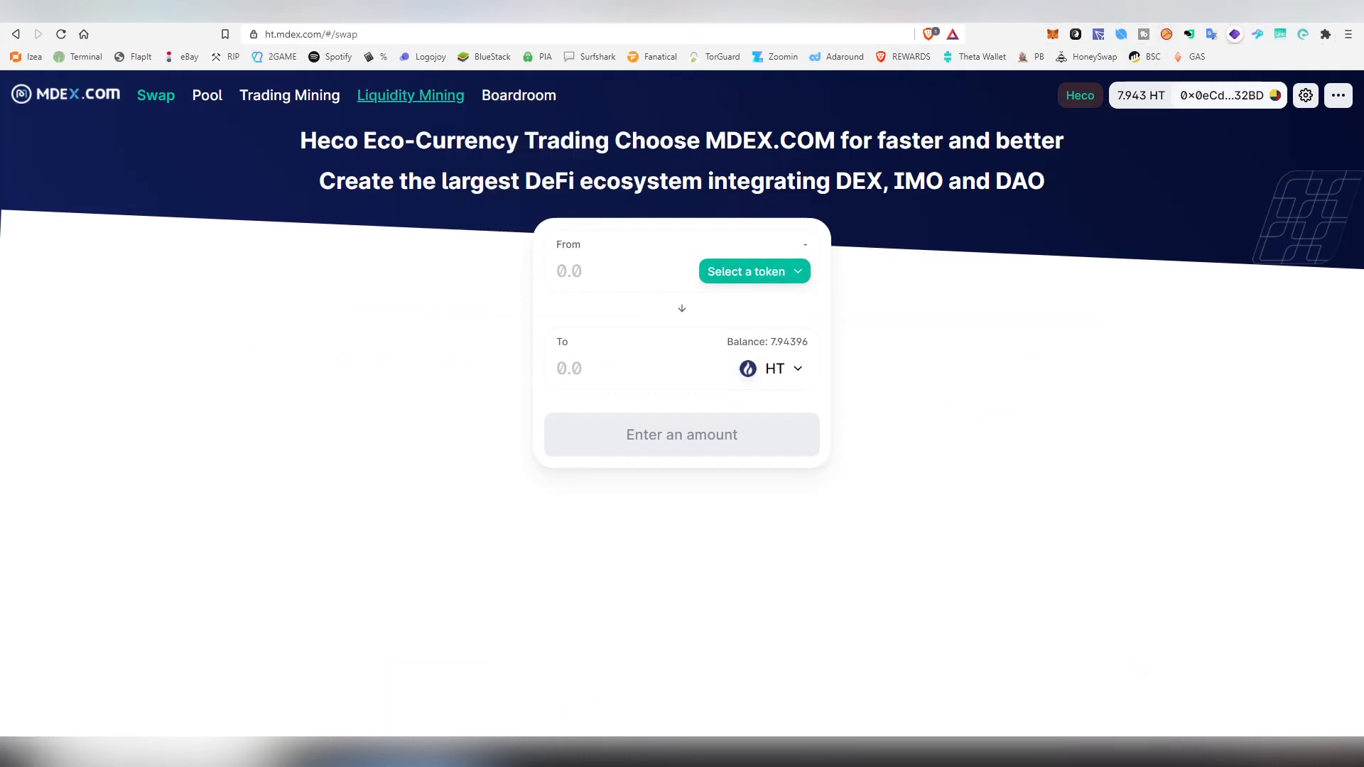
Step: Start the swap setup of 0.94 HT for about 3.65 MDX from the navigation
{"action": "left_click", "coordinate": [411, 95]}
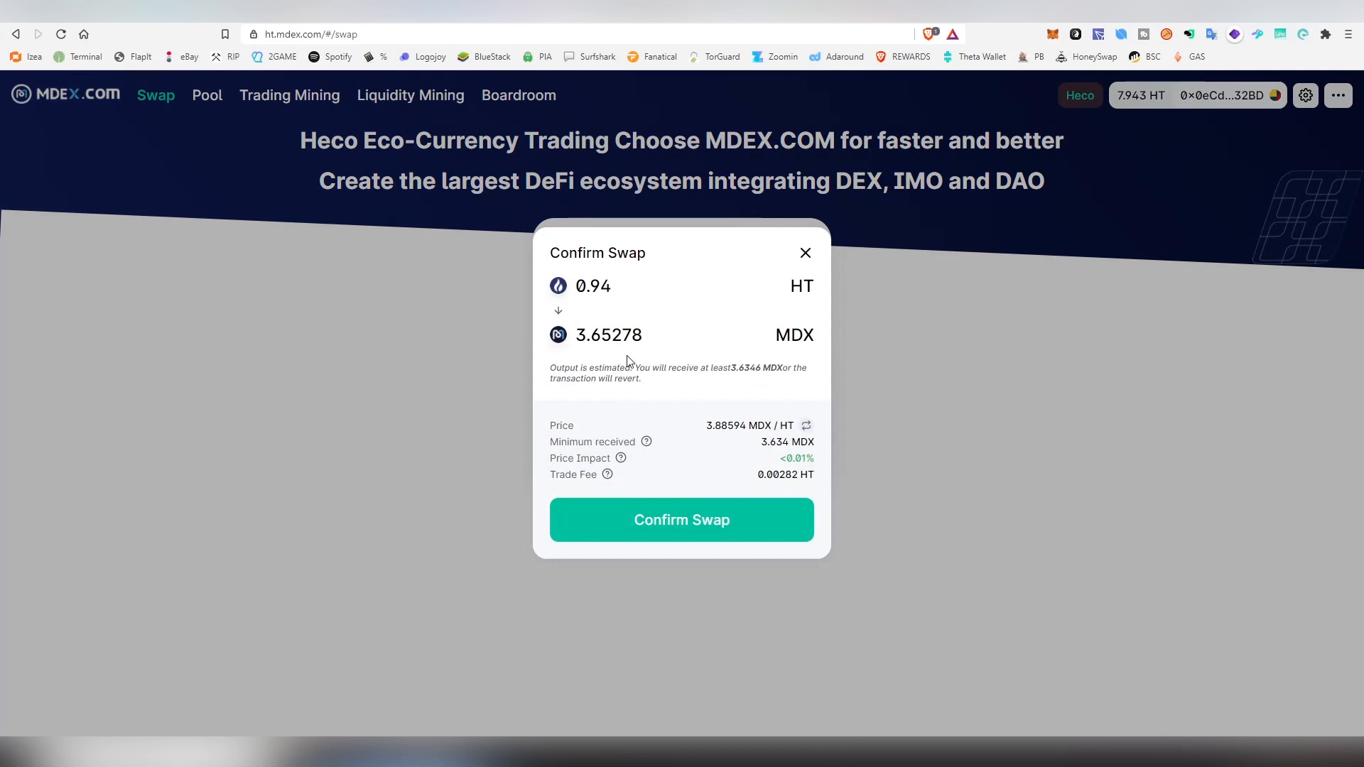
{"action": "left_click", "coordinate": [681, 520]}
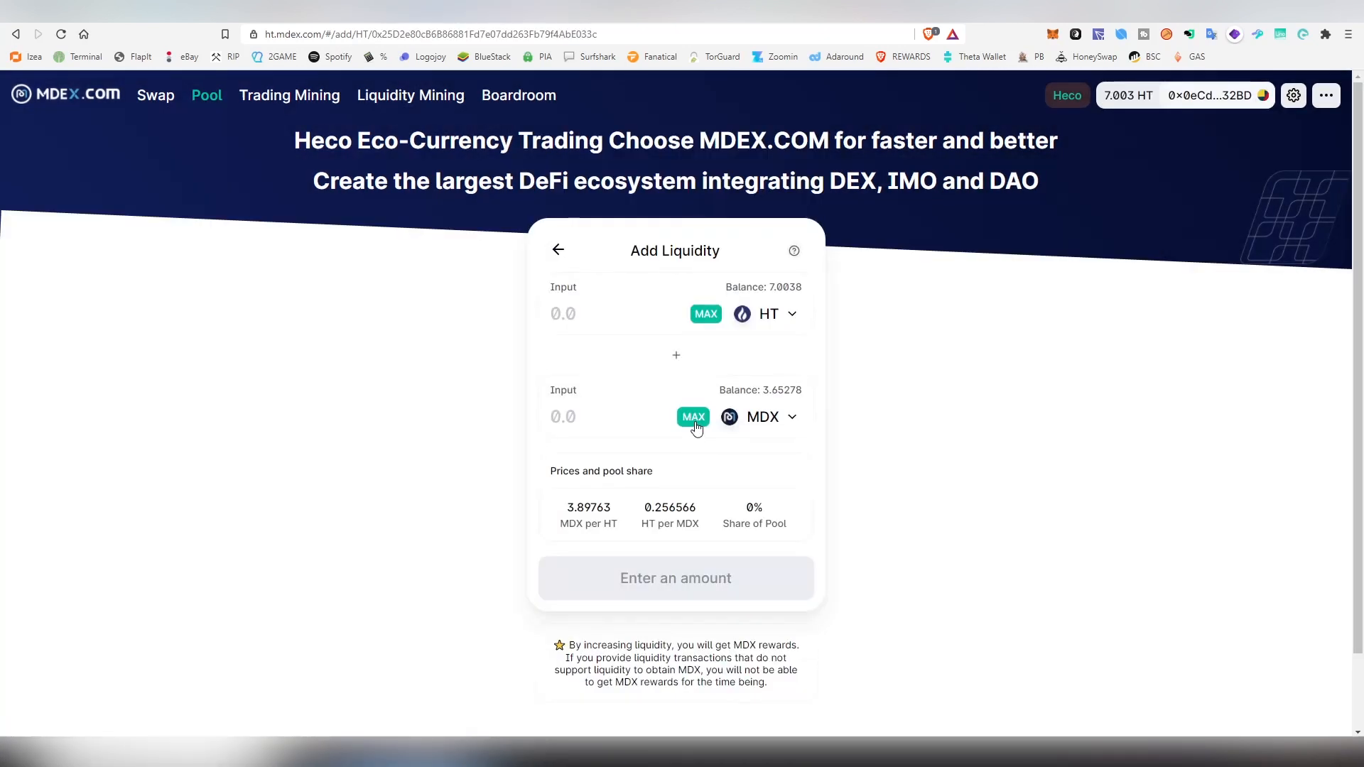
Step: Fill the full MDX balance (3.65278 MDX with 0.937177 HT) and approve MDX spending
{"action": "left_click", "coordinate": [693, 417]}
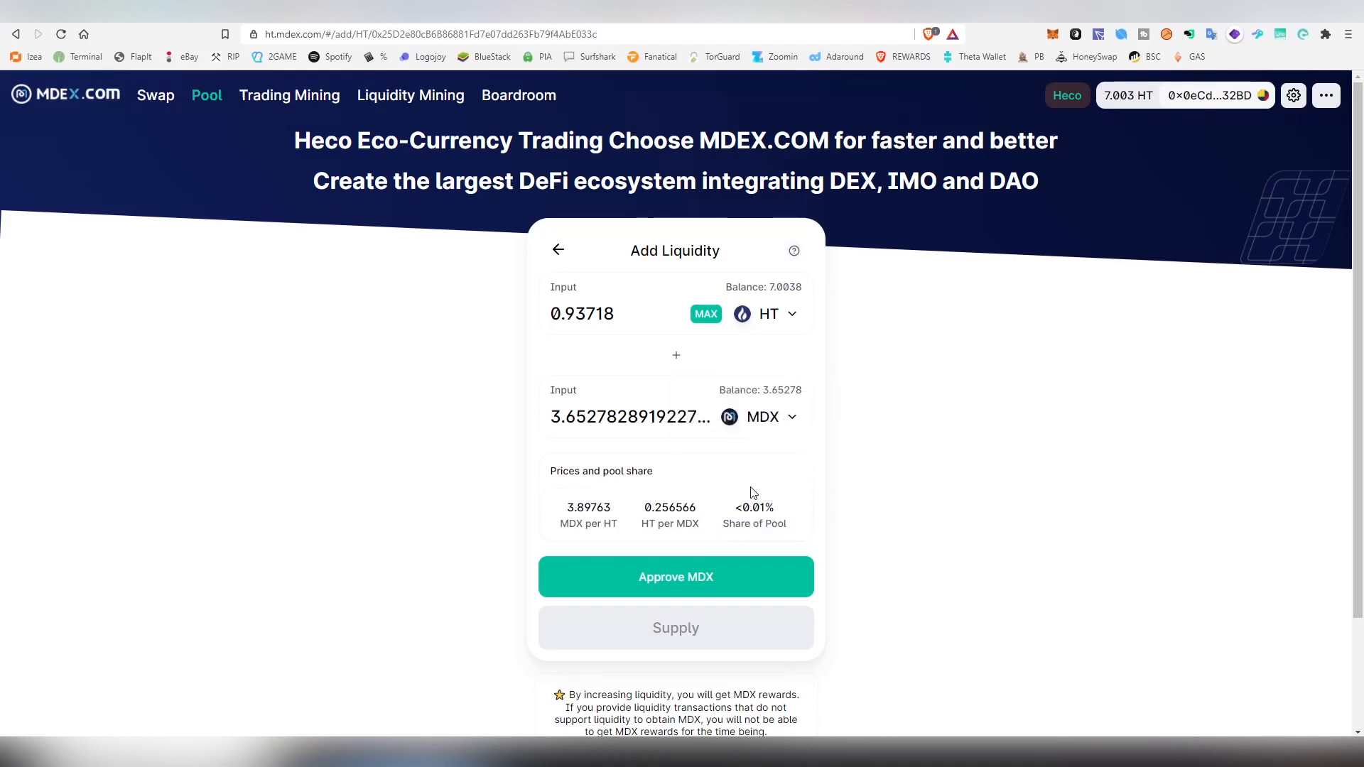
{"action": "left_click", "coordinate": [676, 576]}
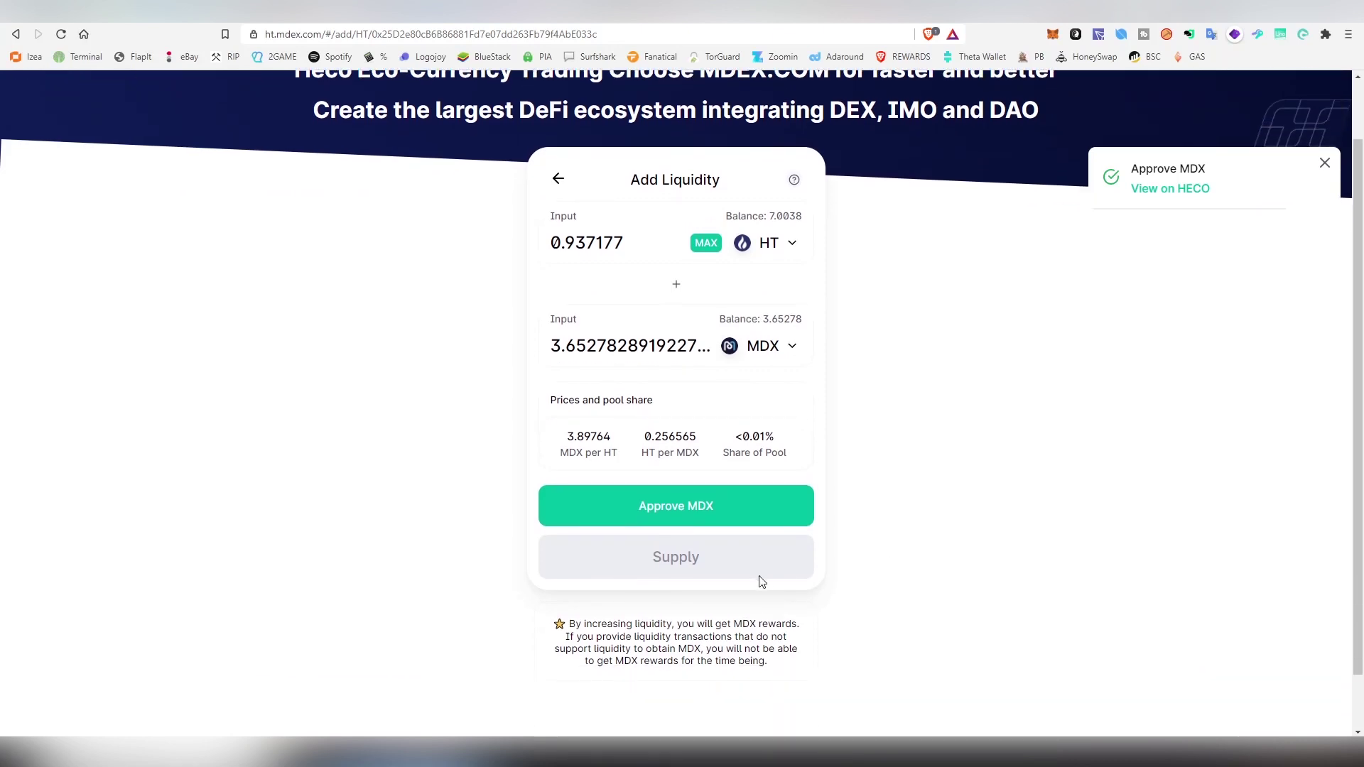
{"action": "mouse_move", "coordinate": [49, 26]}
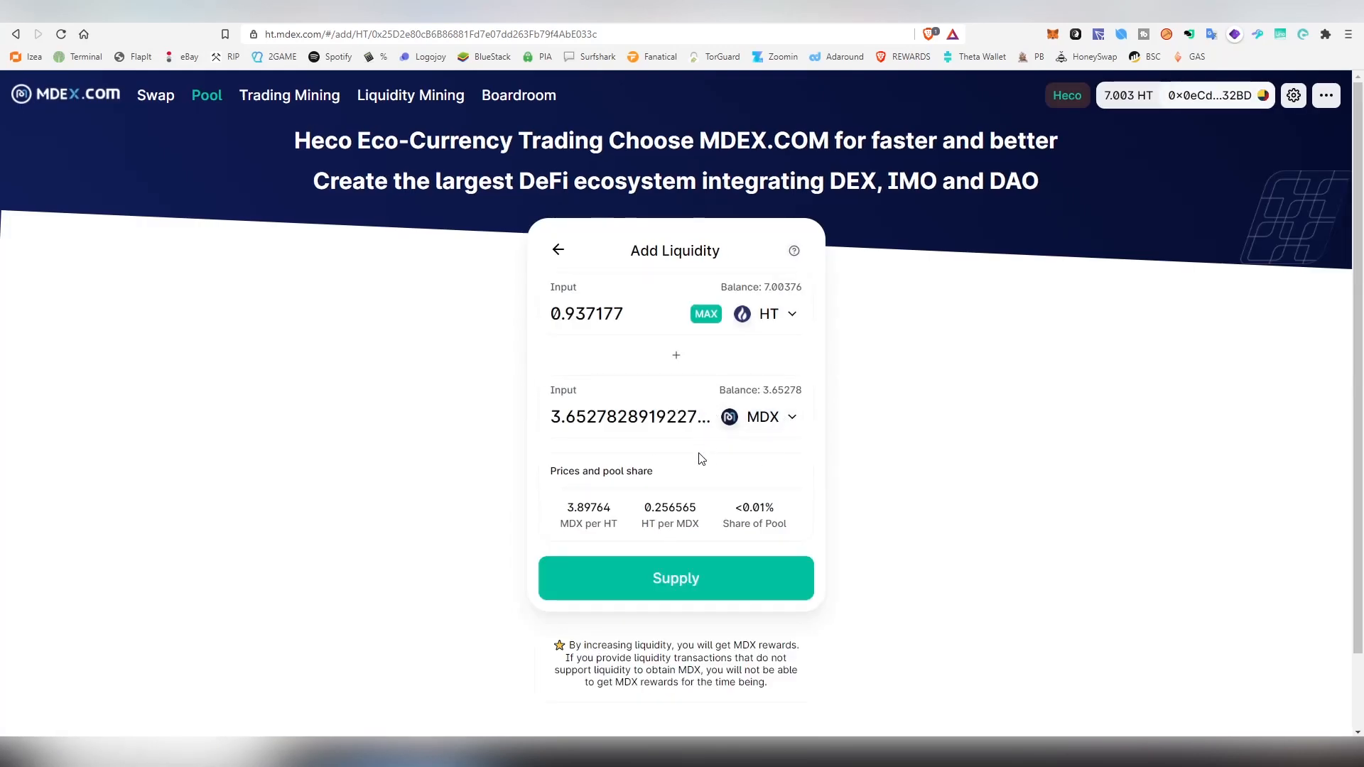
Step: Review and confirm supplying 0.937177 HT and 3.65278 MDX to the HT/MDX pool
{"action": "left_click", "coordinate": [675, 579]}
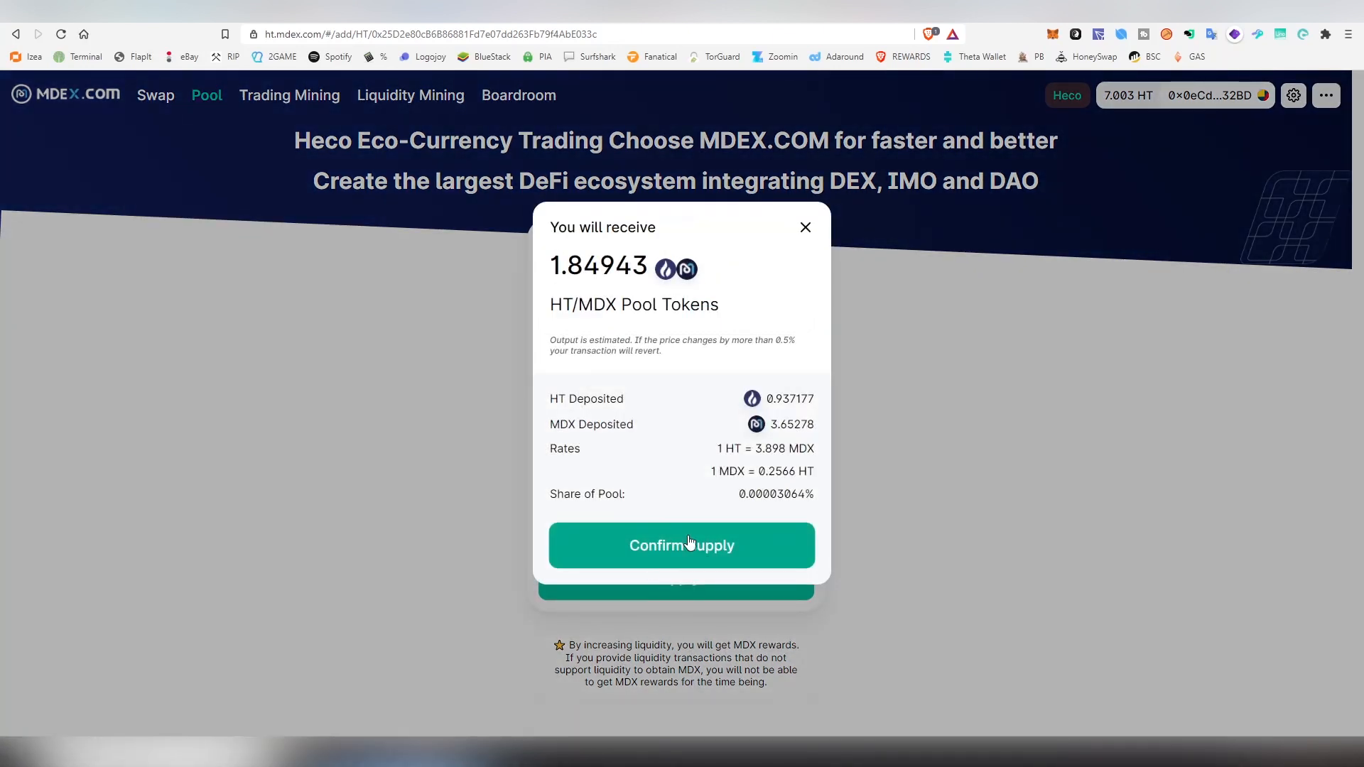
{"action": "left_click", "coordinate": [681, 546]}
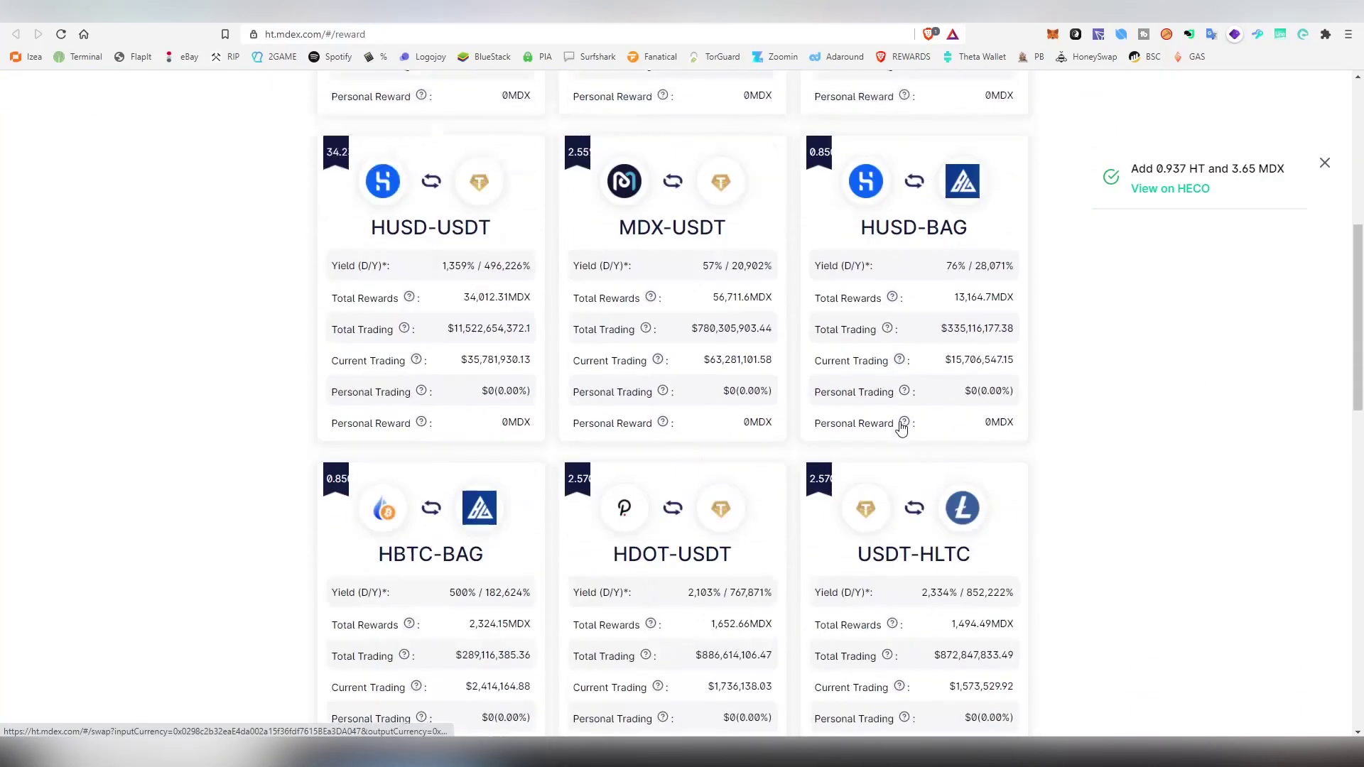
Step: Scroll the trading-pair rewards list down to UNI-USDT, AAVE-USDT and SNX-USDT
{"action": "scroll", "scroll_direction": "down", "scroll_amount": 3}
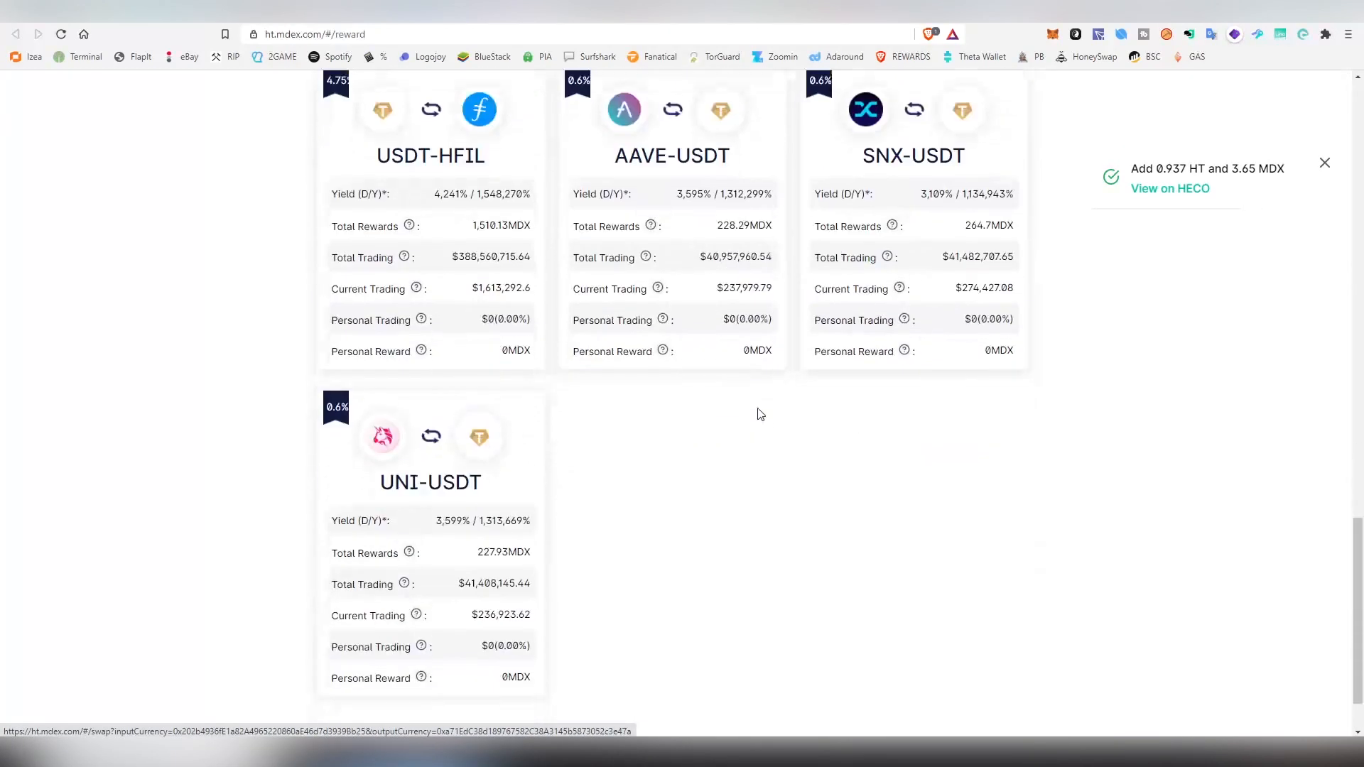